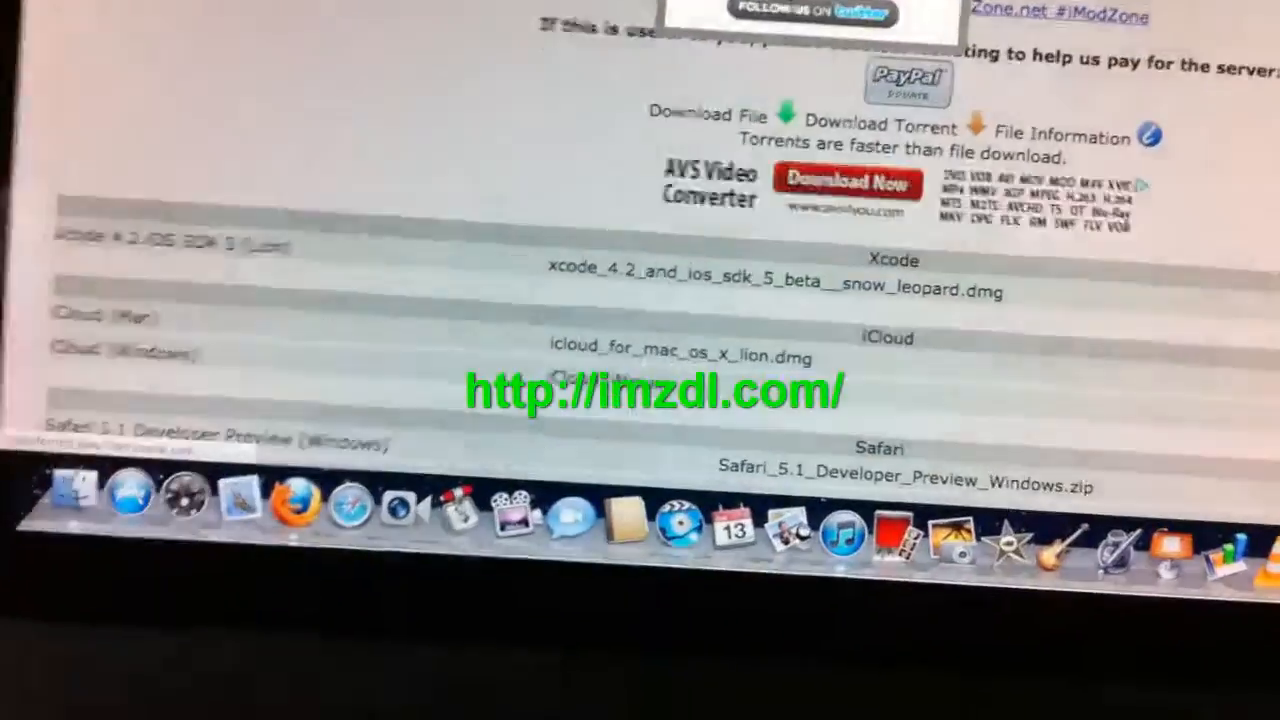
{"action": "scroll", "scroll_direction": "down", "scroll_amount": 3}
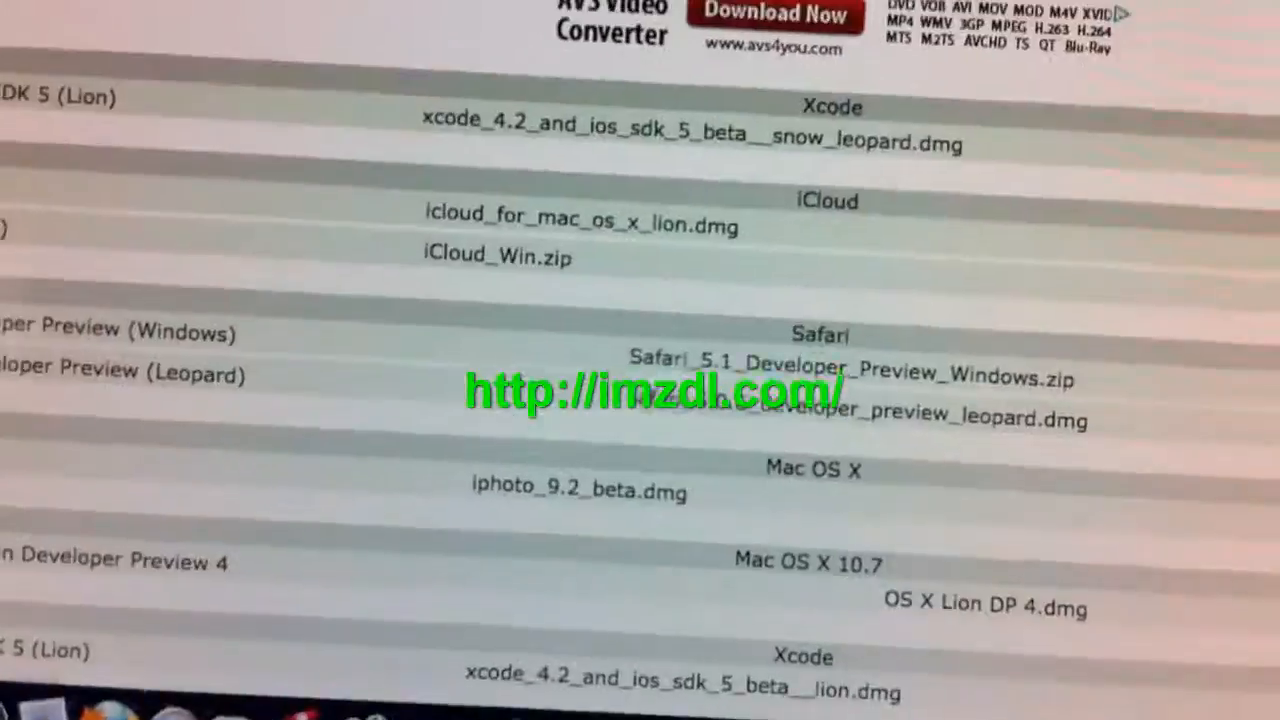
{"action": "scroll", "scroll_direction": "down", "scroll_amount": 3}
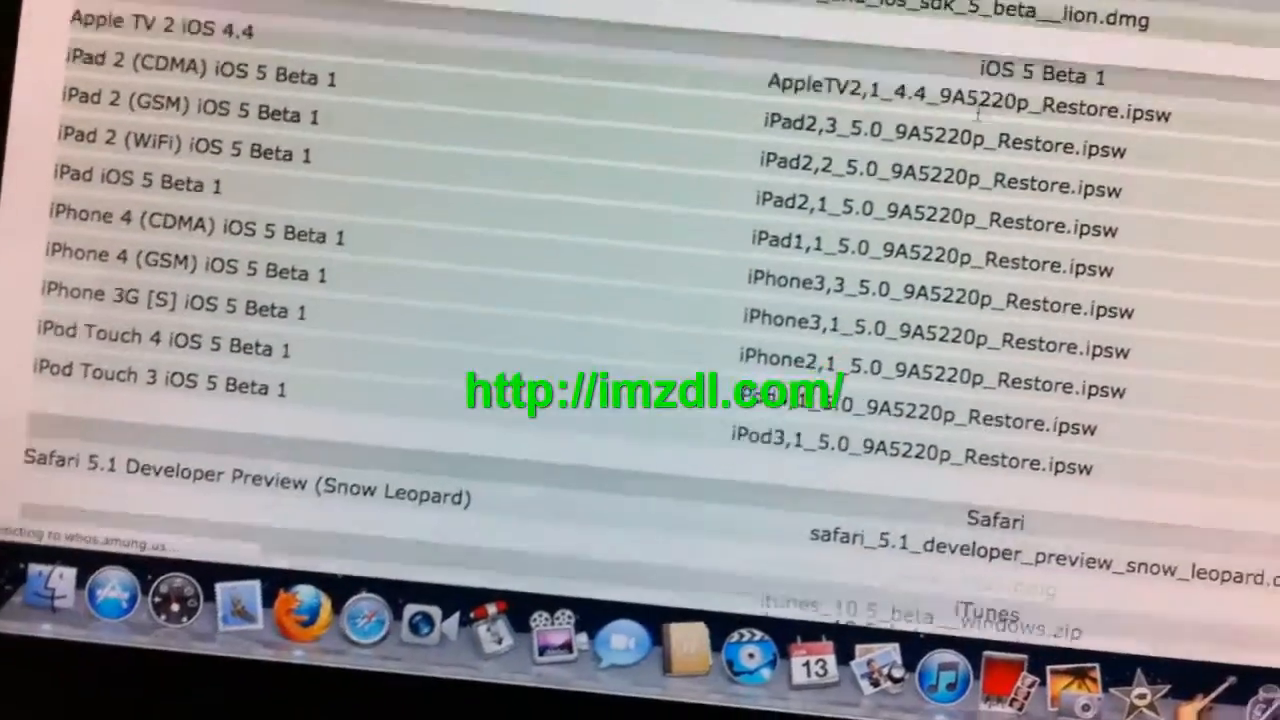
{"action": "scroll", "scroll_direction": "down", "scroll_amount": 3}
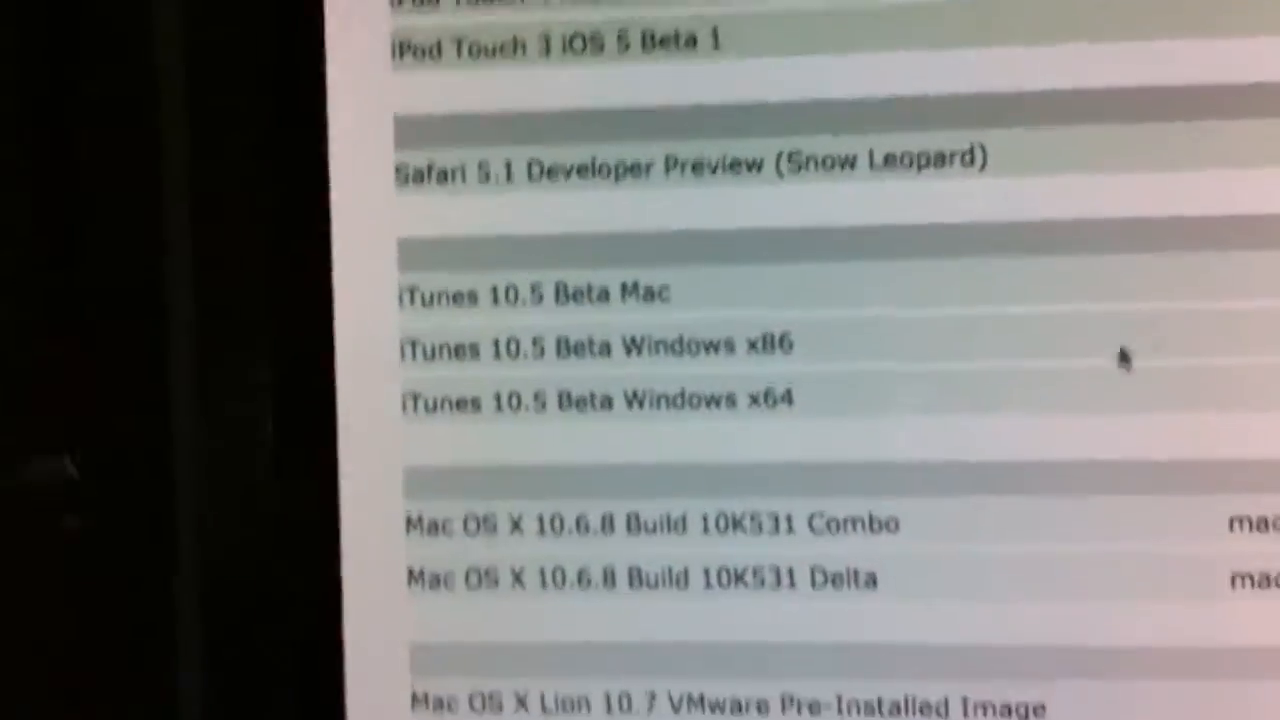
{"action": "scroll", "scroll_direction": "down", "scroll_amount": 3}
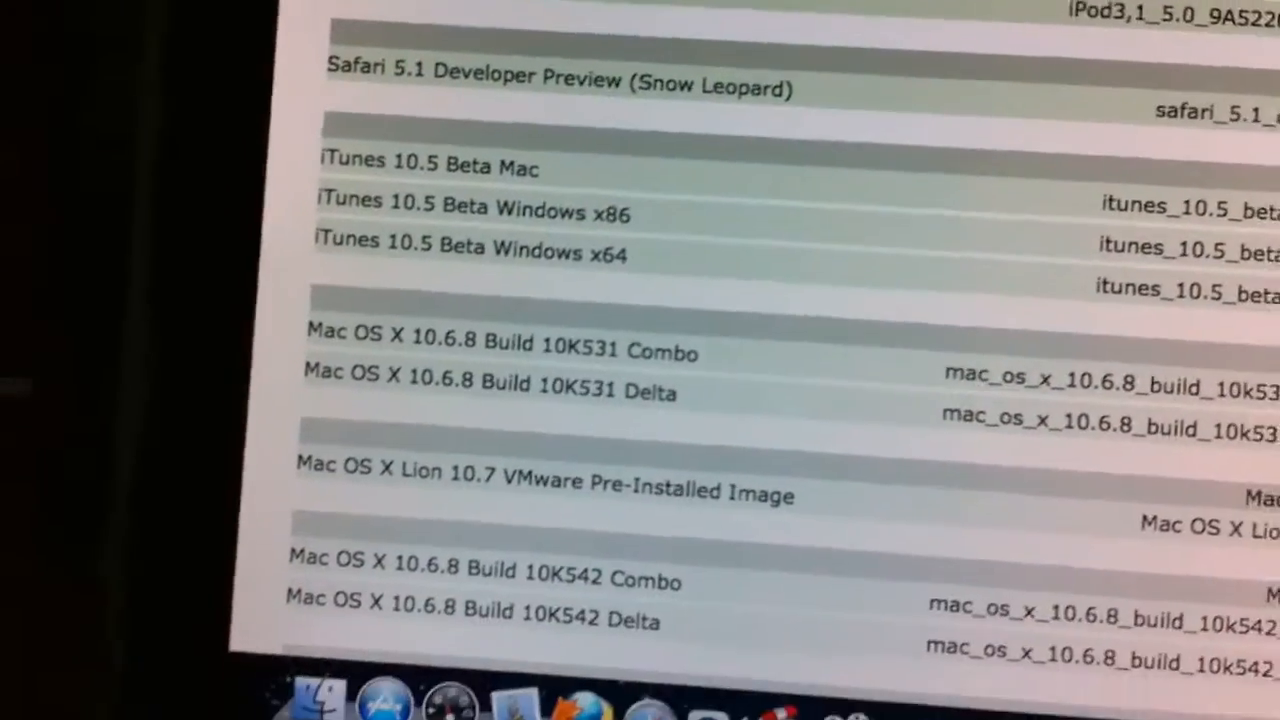